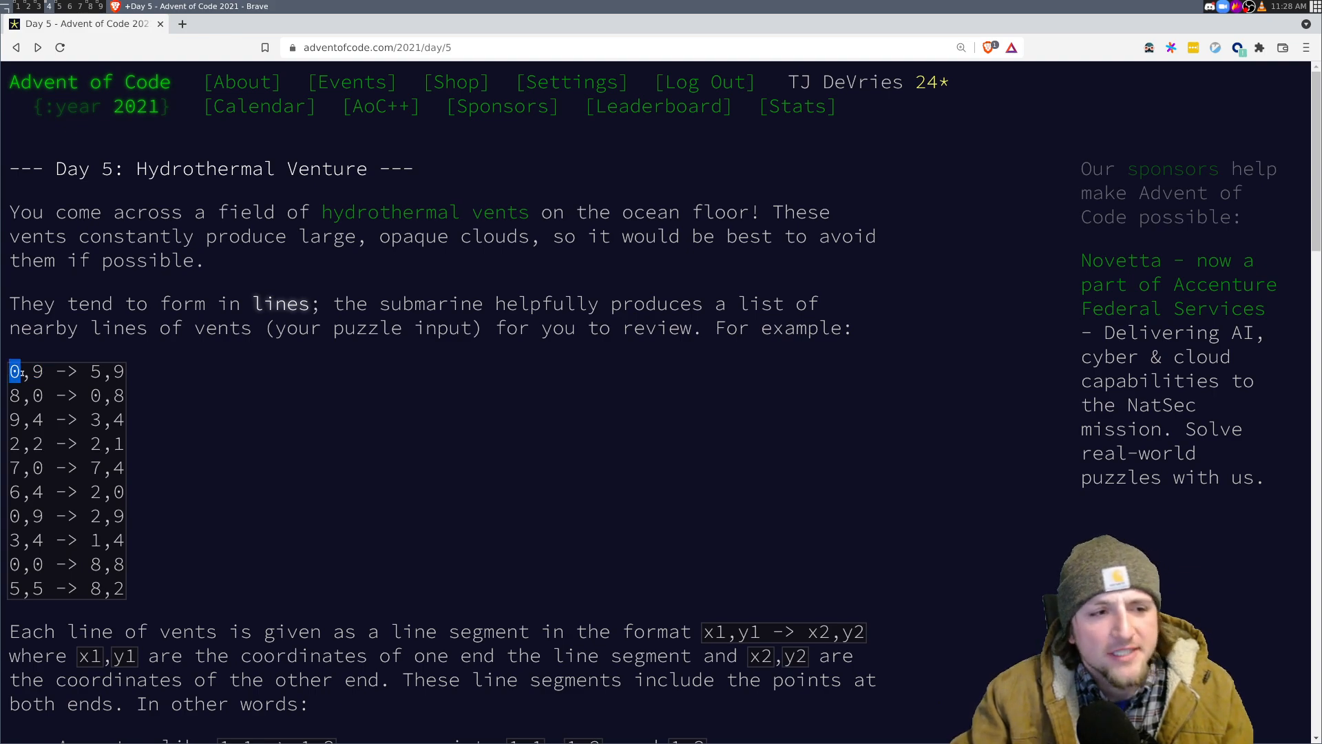
Scroll through day5.rs from the Line FromStr impl down to the dangerous-count function.
scroll("down", 3)
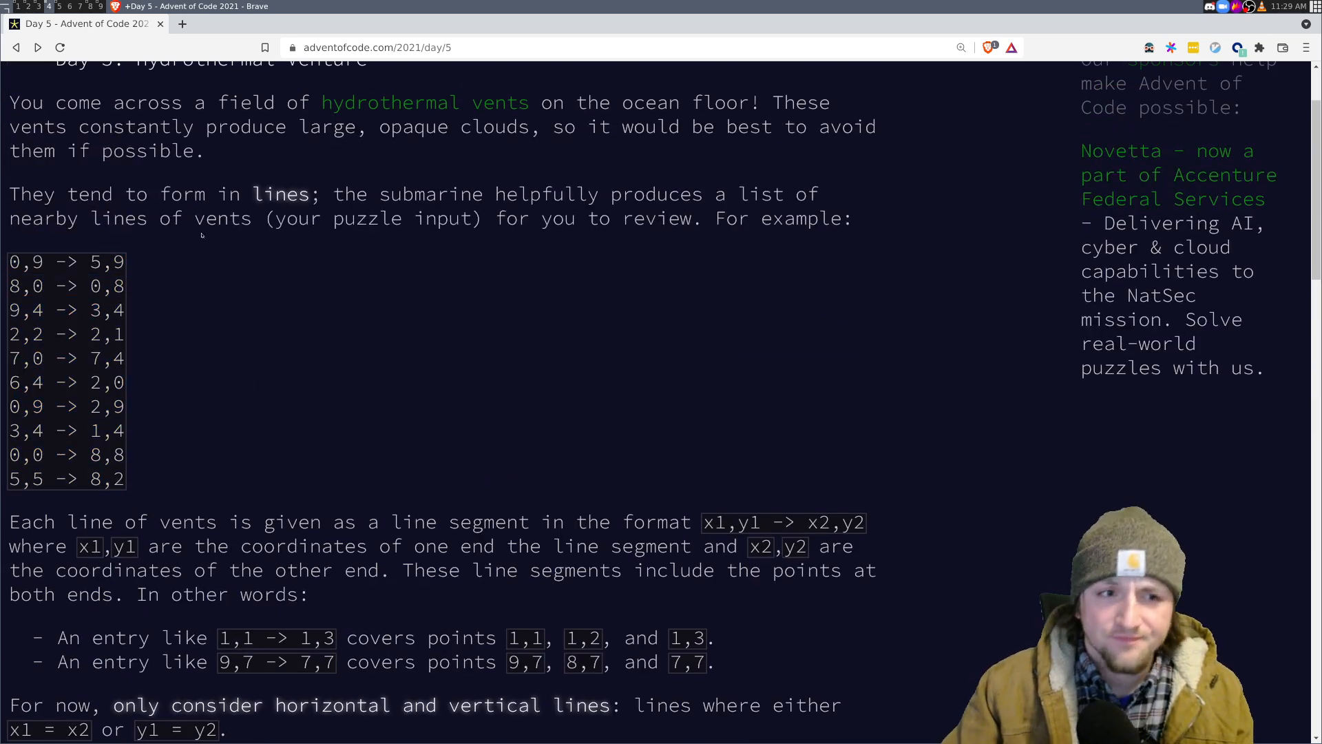
scroll("down", 3)
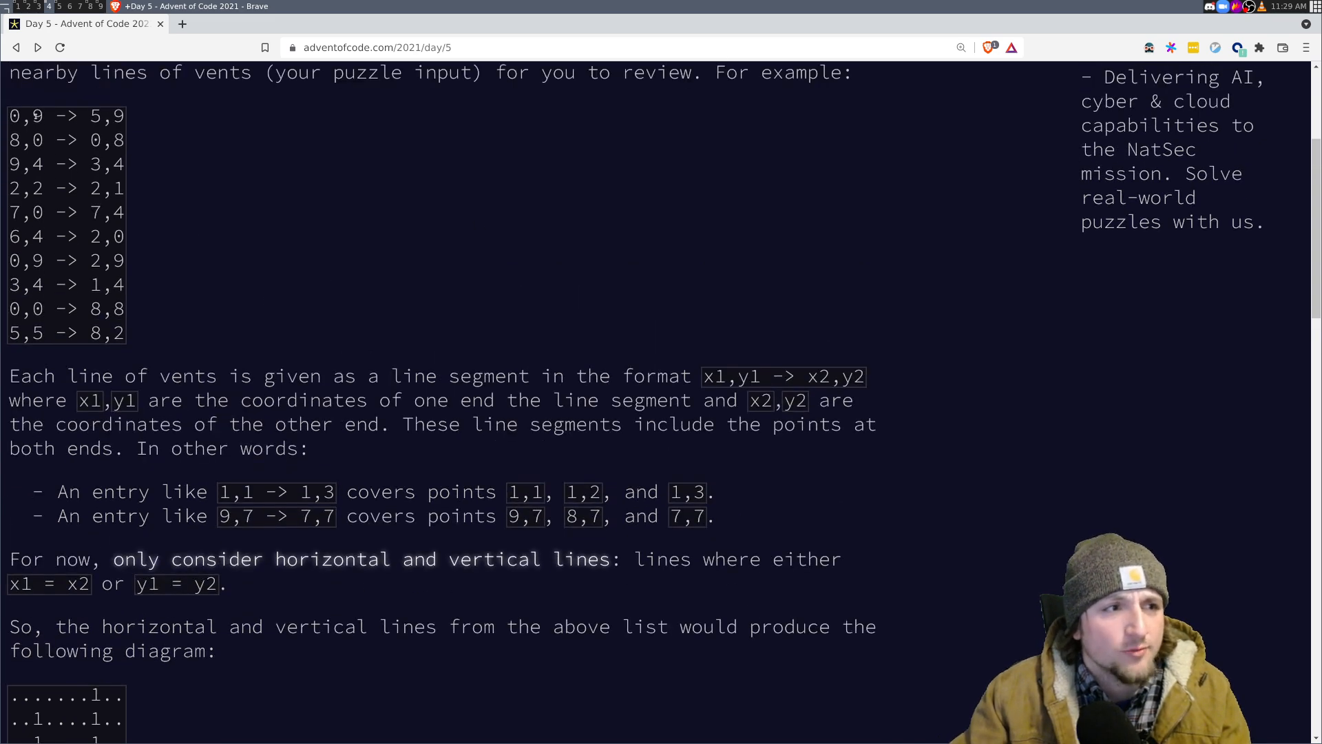
scroll("down", 3)
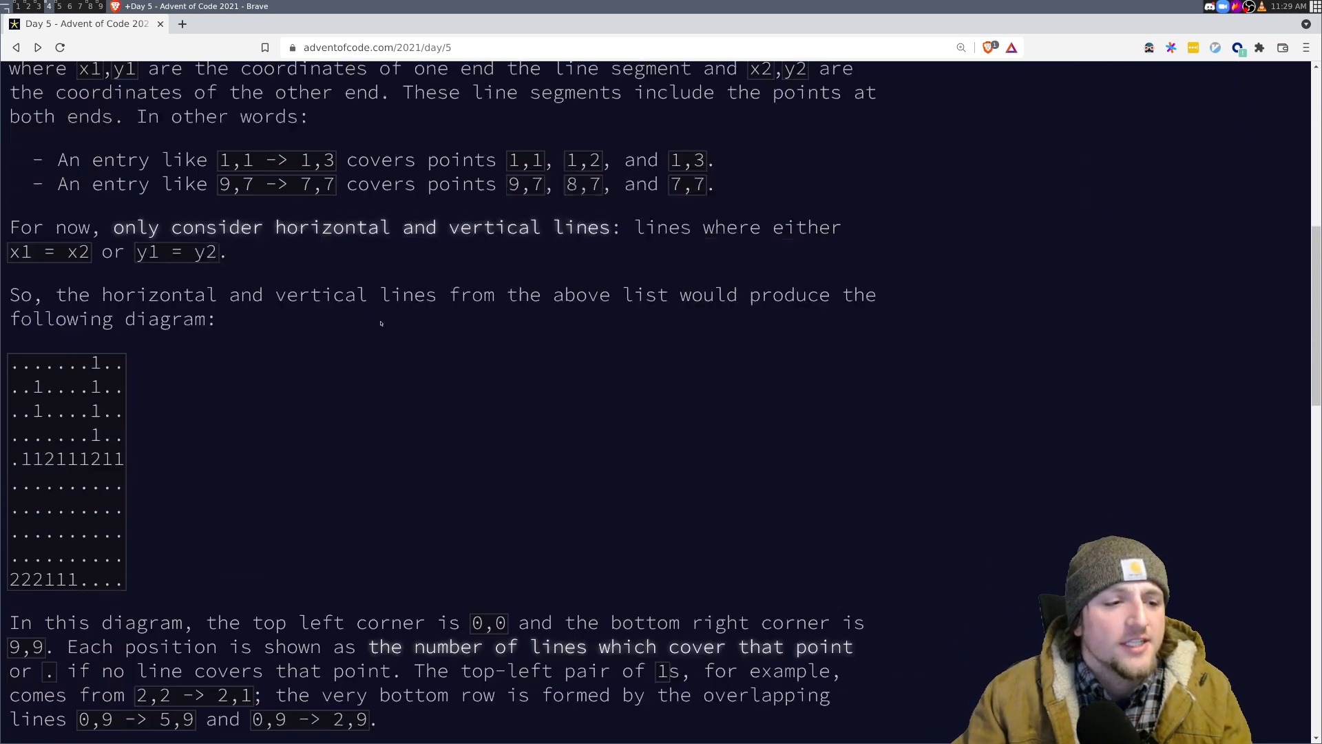
scroll("down", 3)
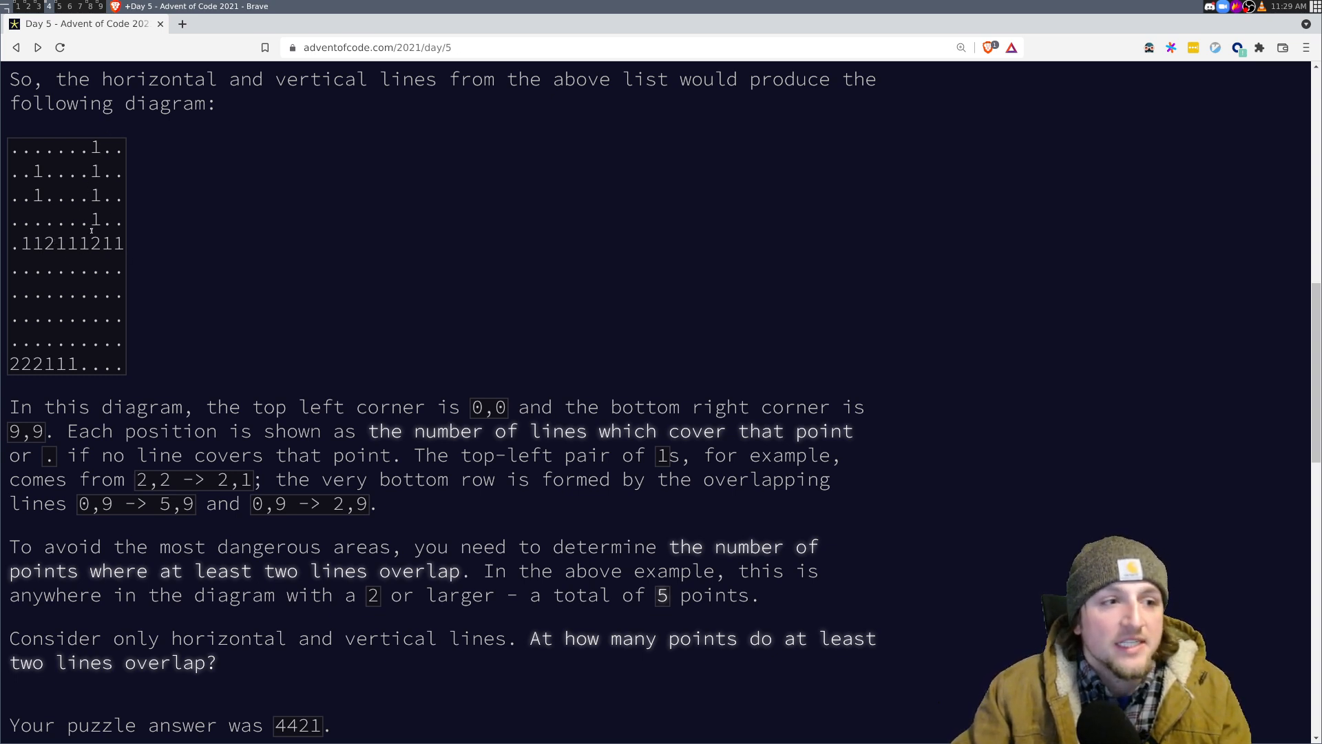
mouse_move(188, 310)
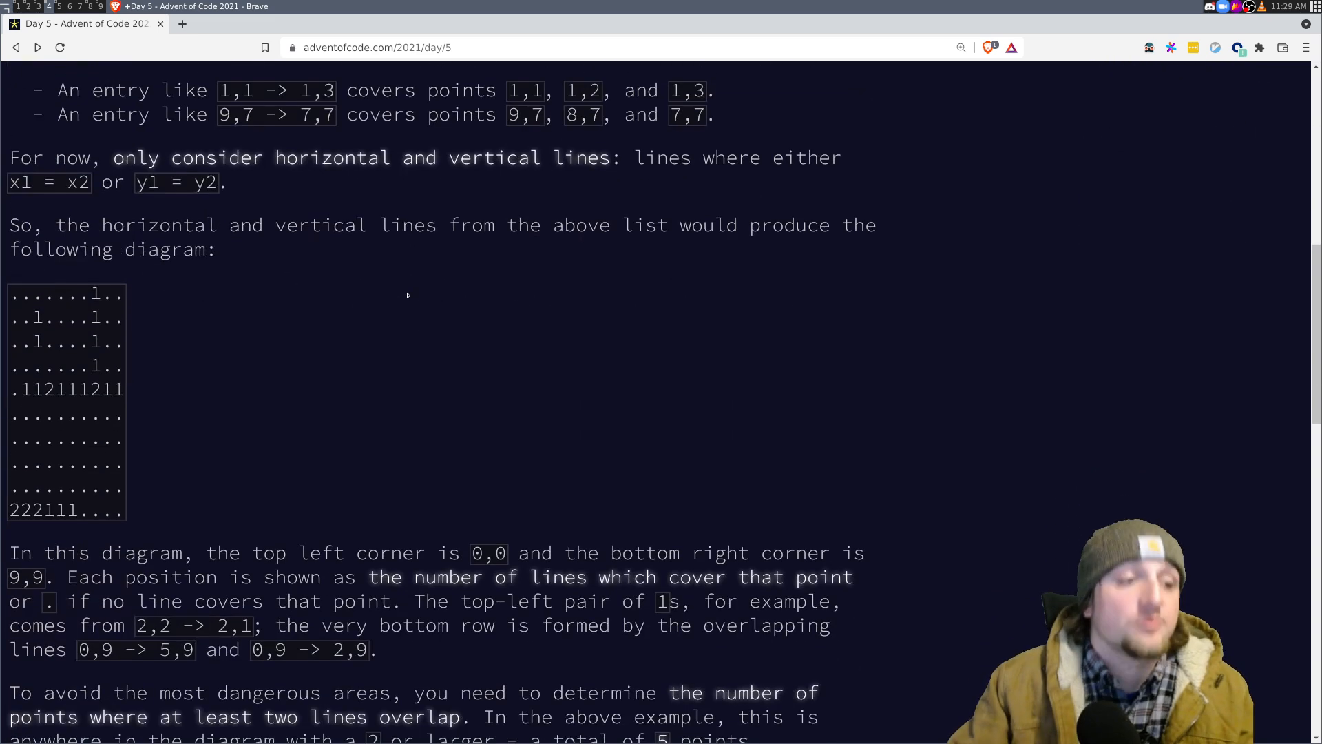
scroll("down", 3)
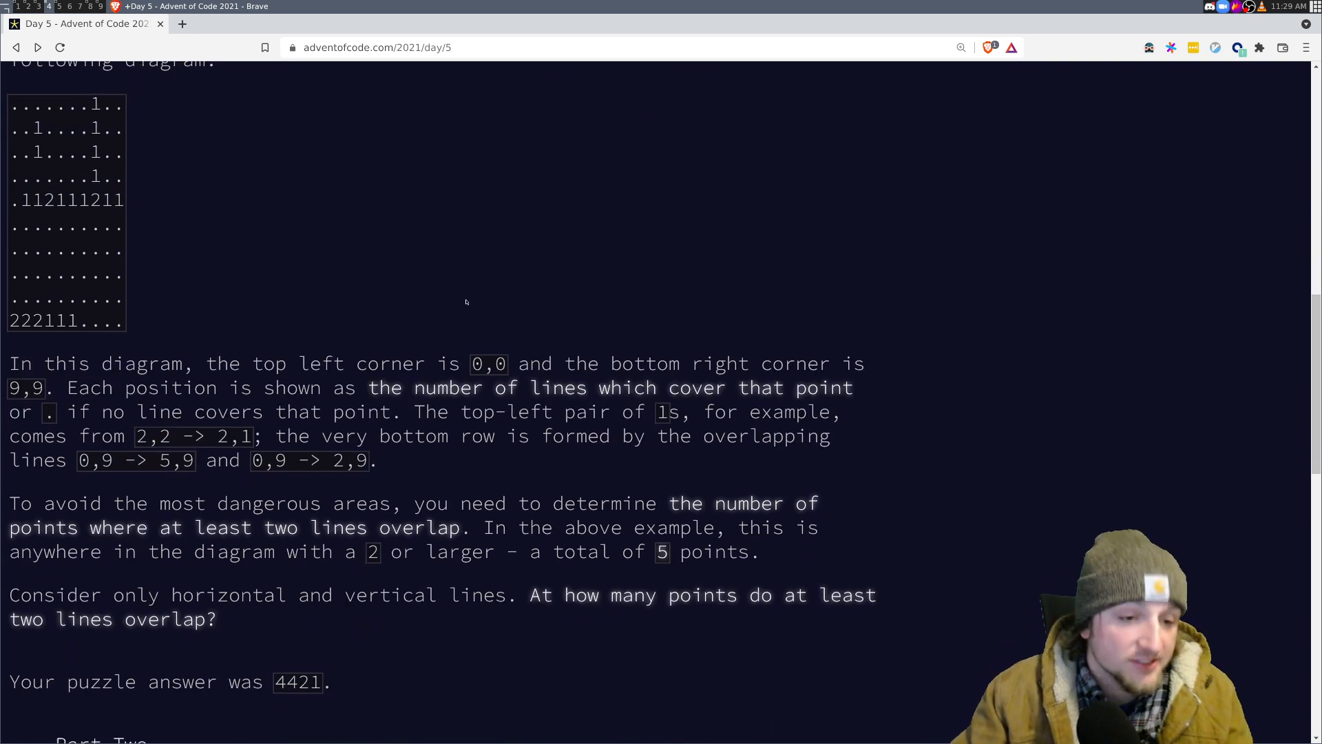
scroll("down", 3)
type(":w")
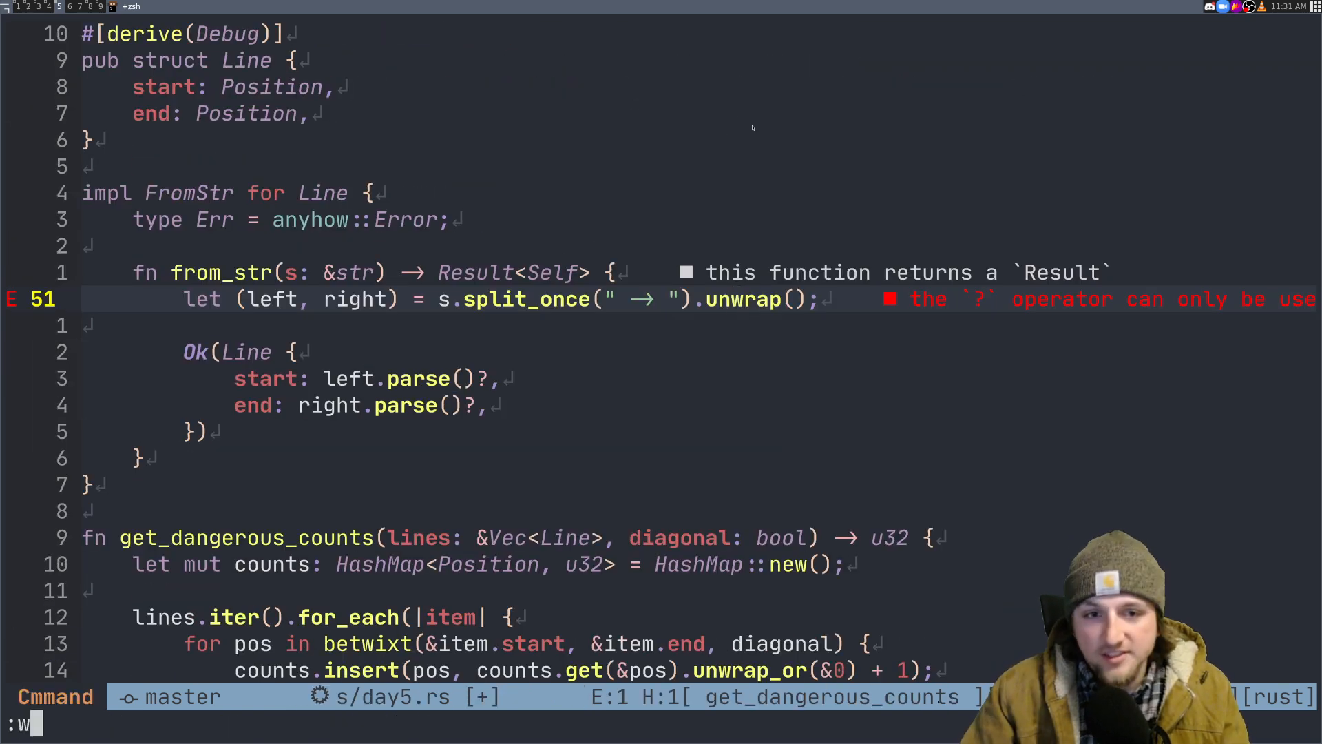
Confirm the :w write so the split-line parsing error clears.
key("Return")
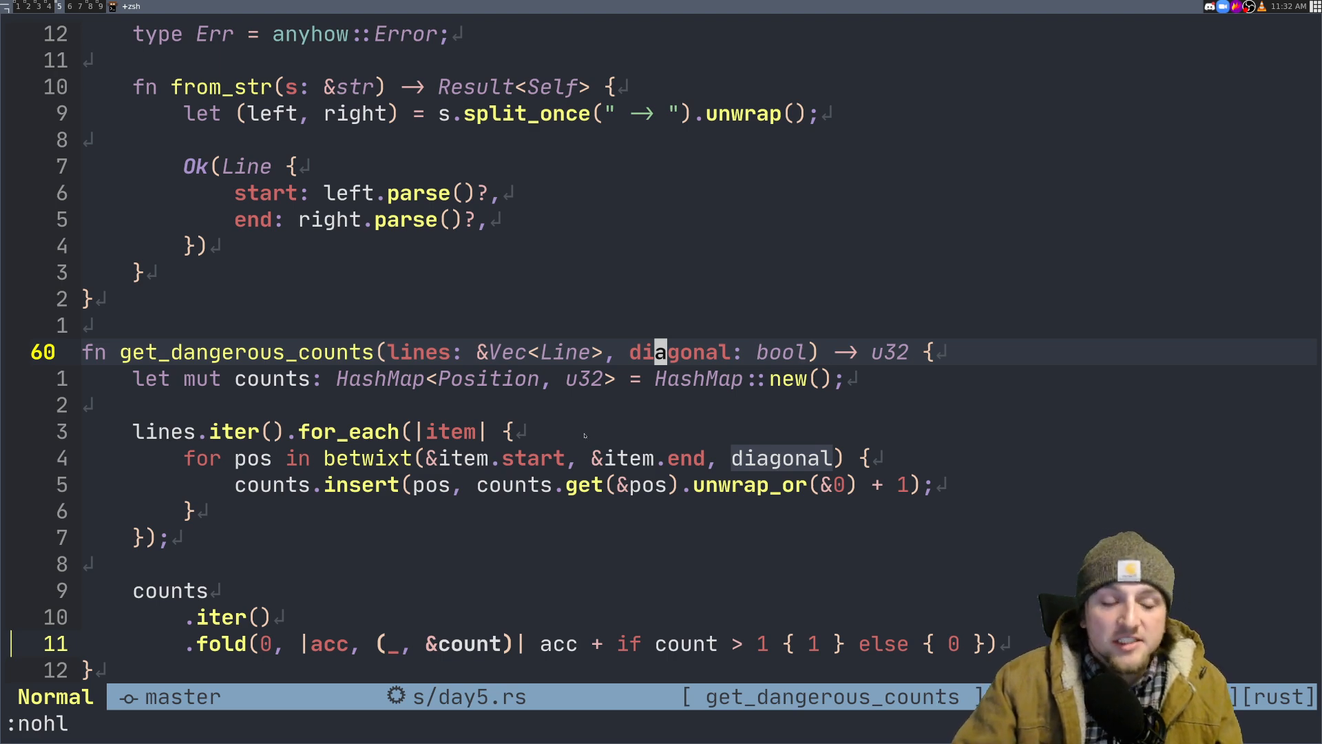
scroll("down", 3)
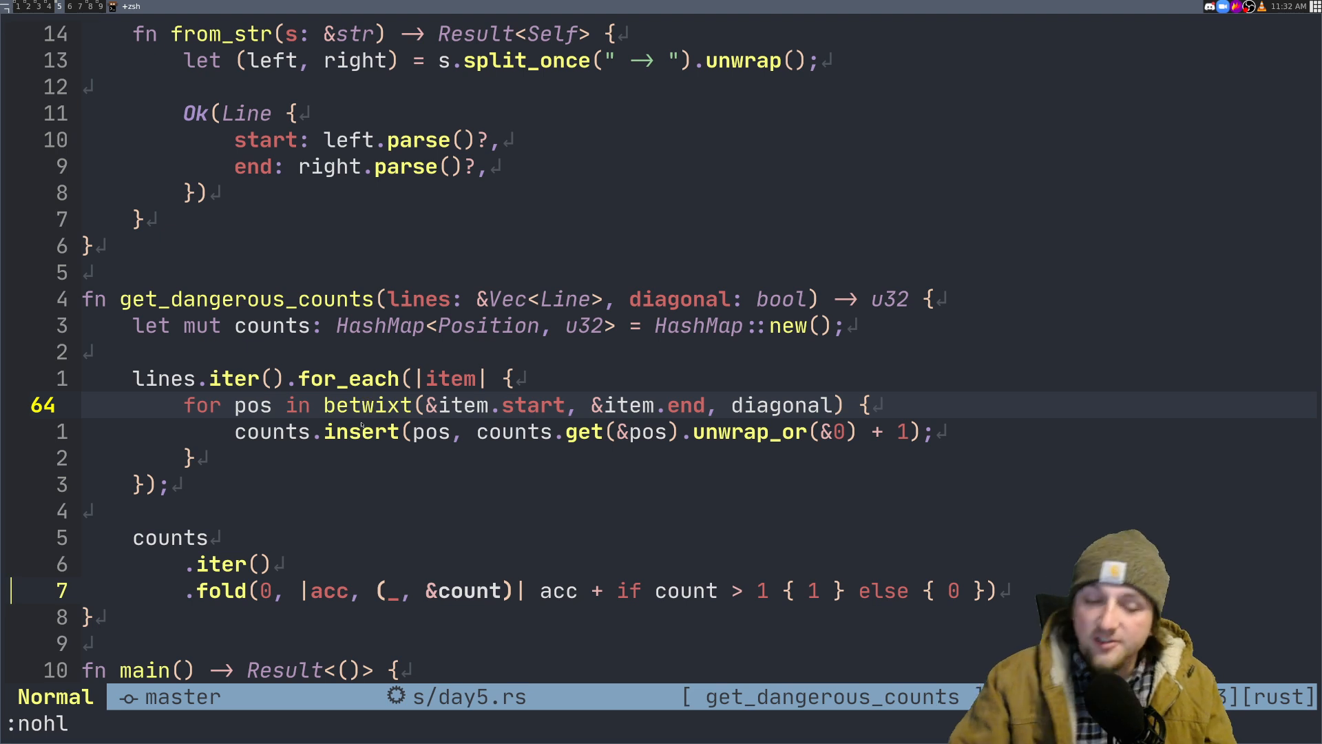
key("k")
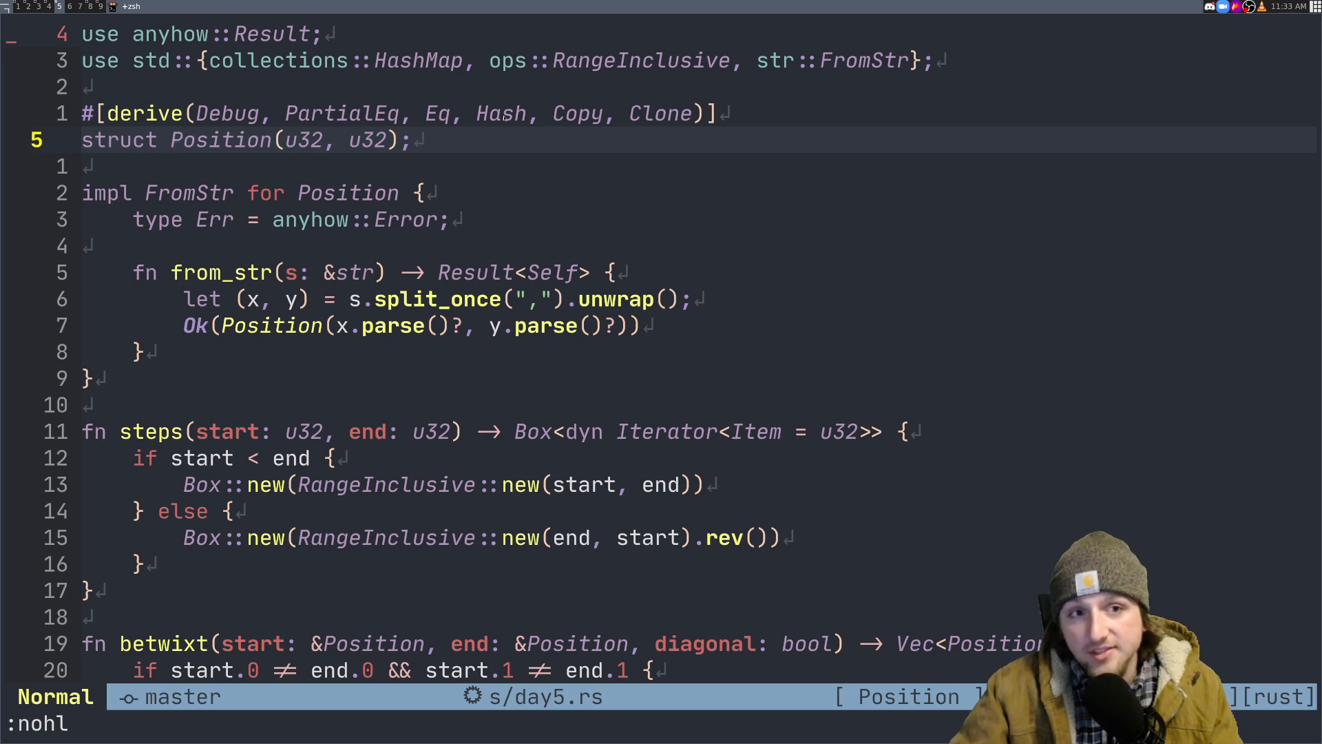
scroll("down", 3)
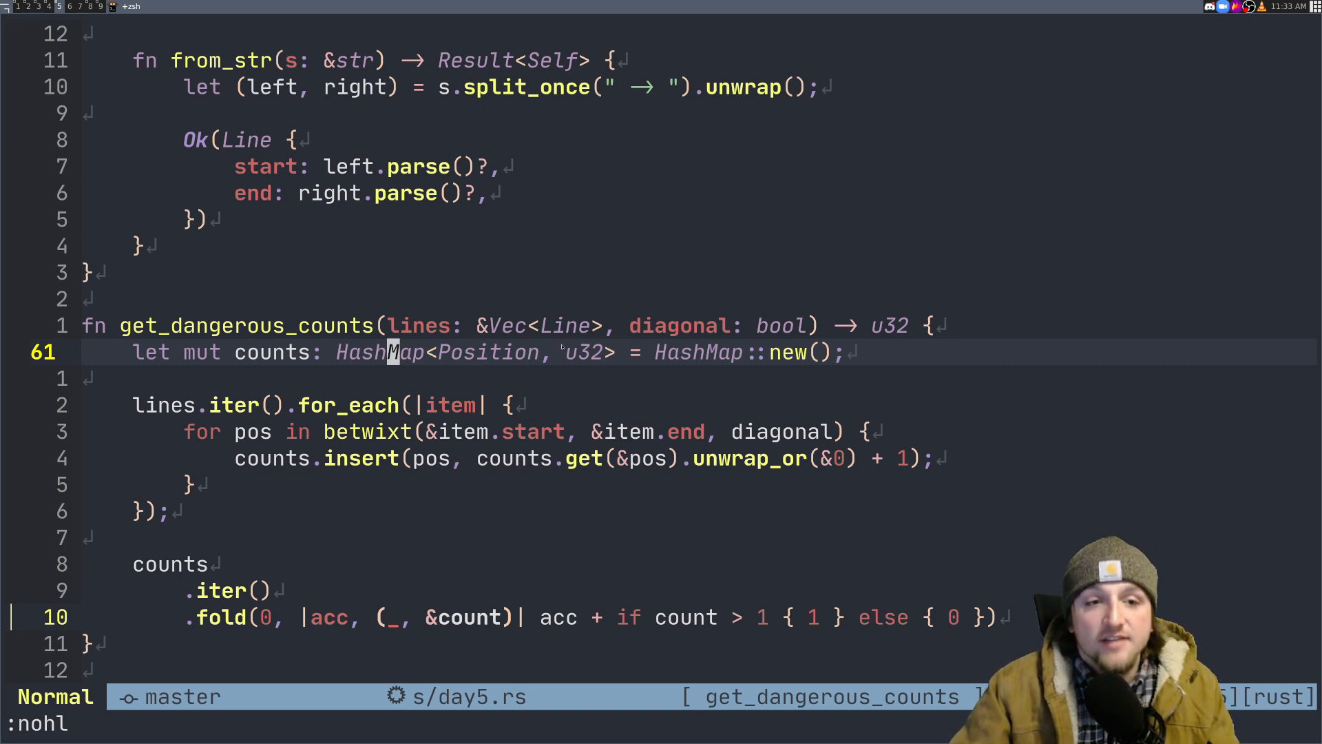
mouse_move(628, 492)
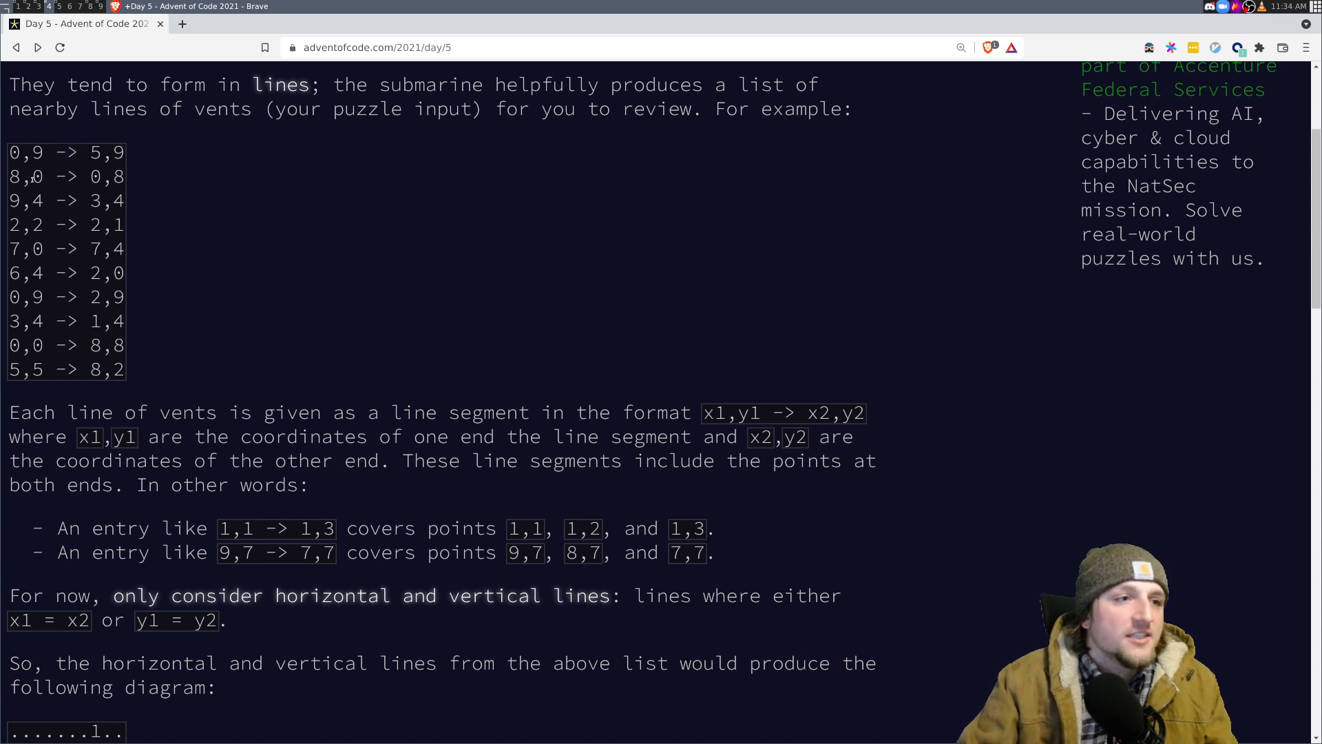
Enlarge the Day 5 example vent-line input block for reading.
double_click(93, 176)
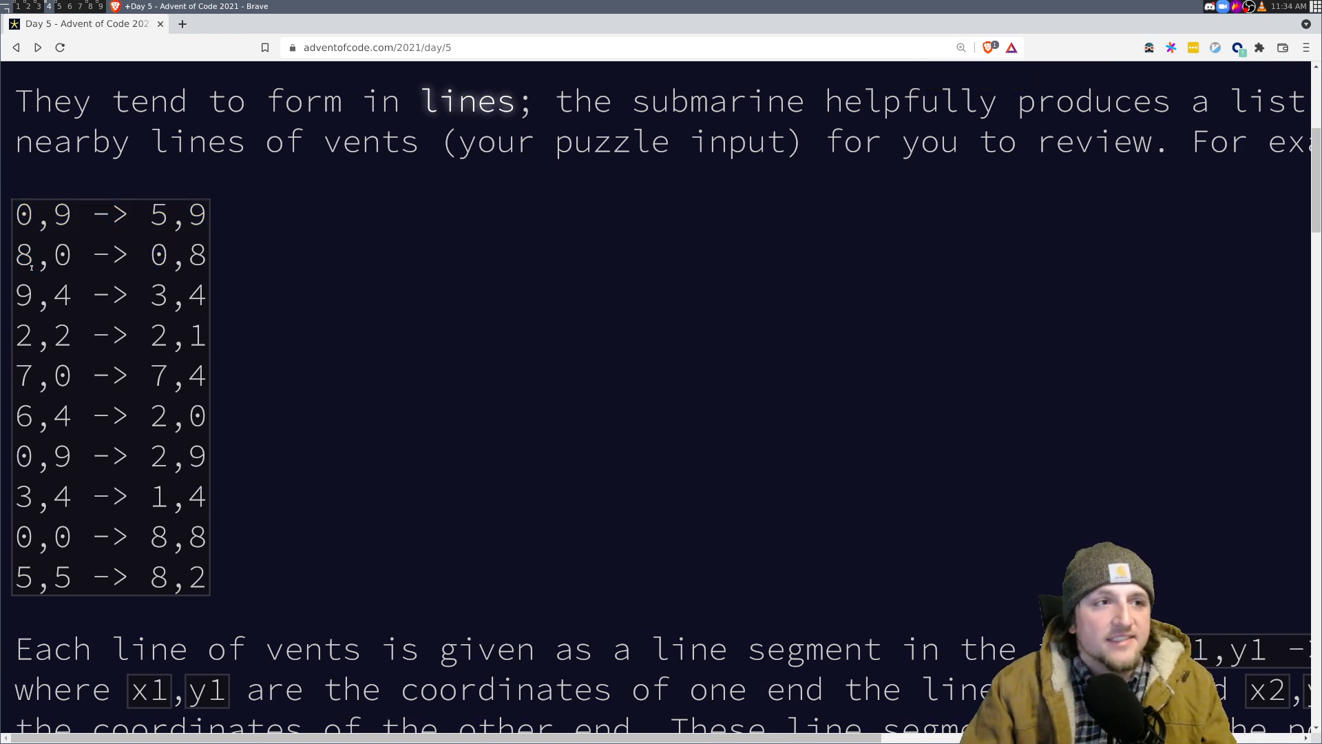
key("alt+Tab")
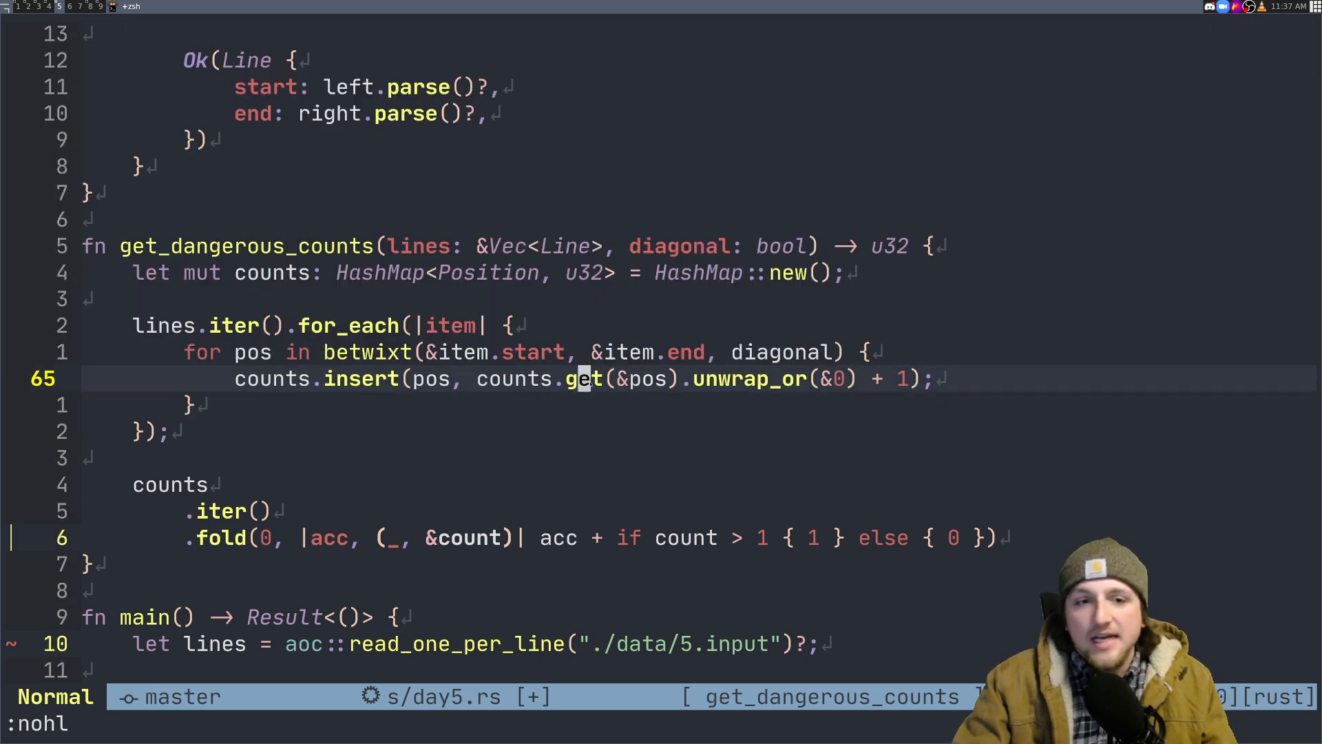
mouse_move(720, 378)
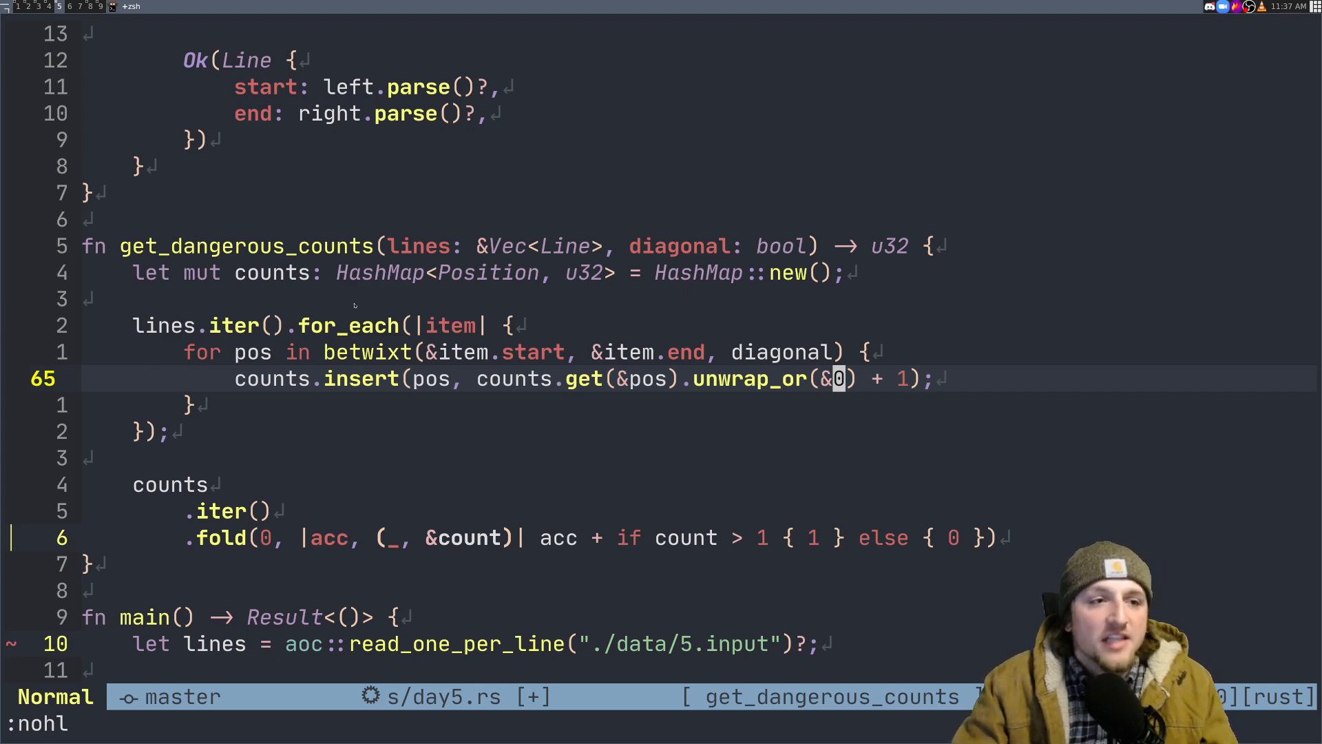
scroll("down", 3)
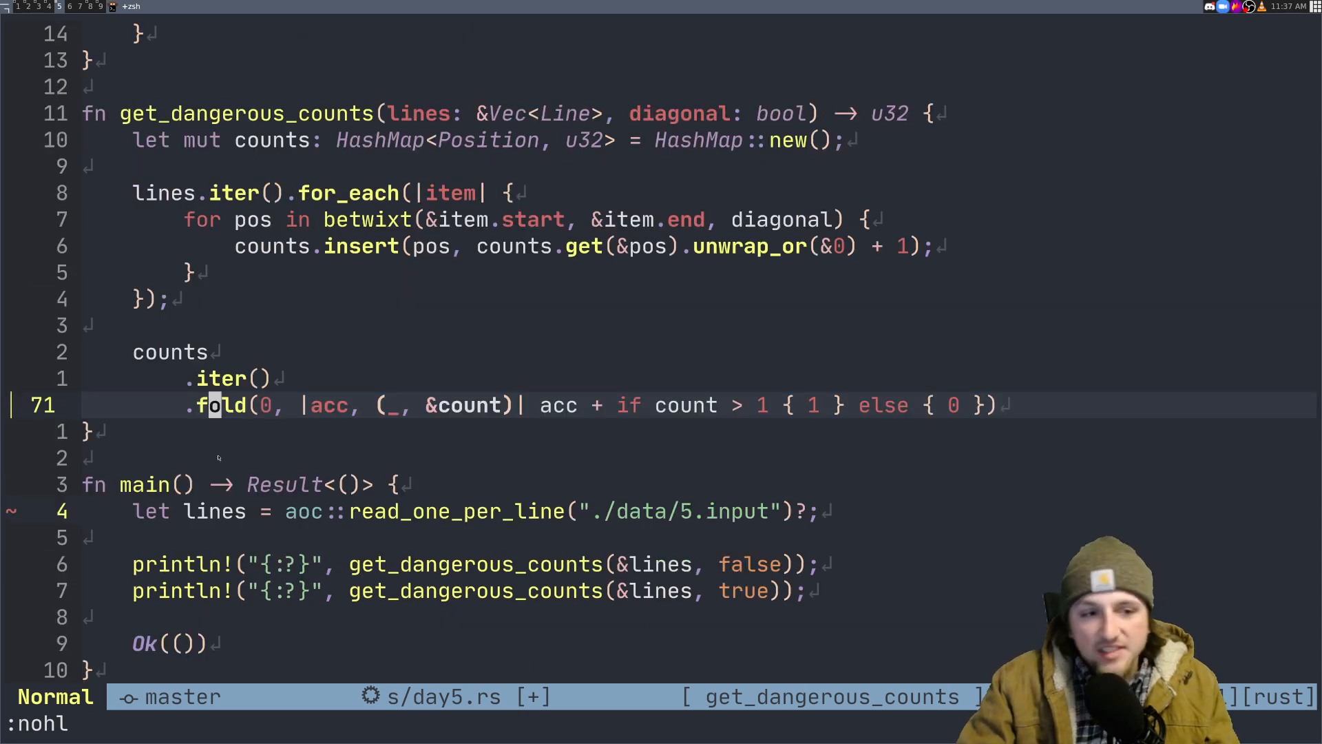
key("k")
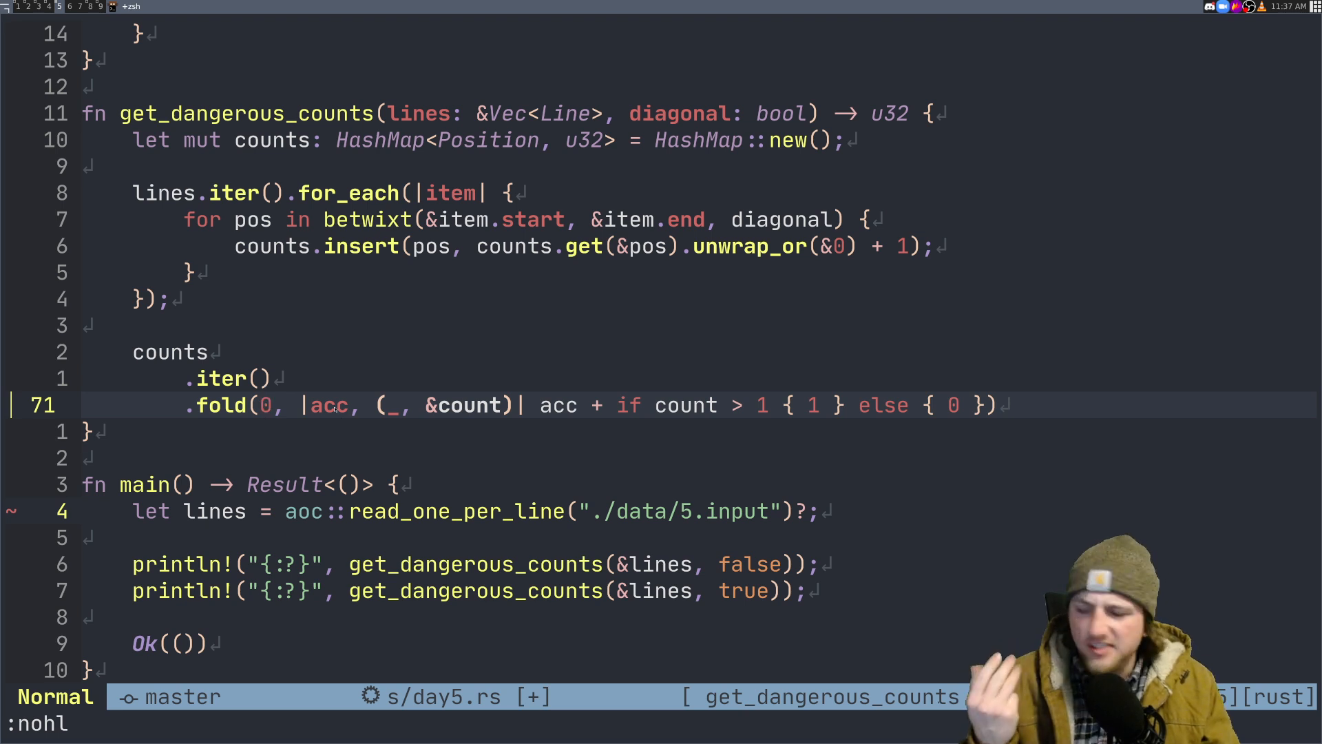
key("V")
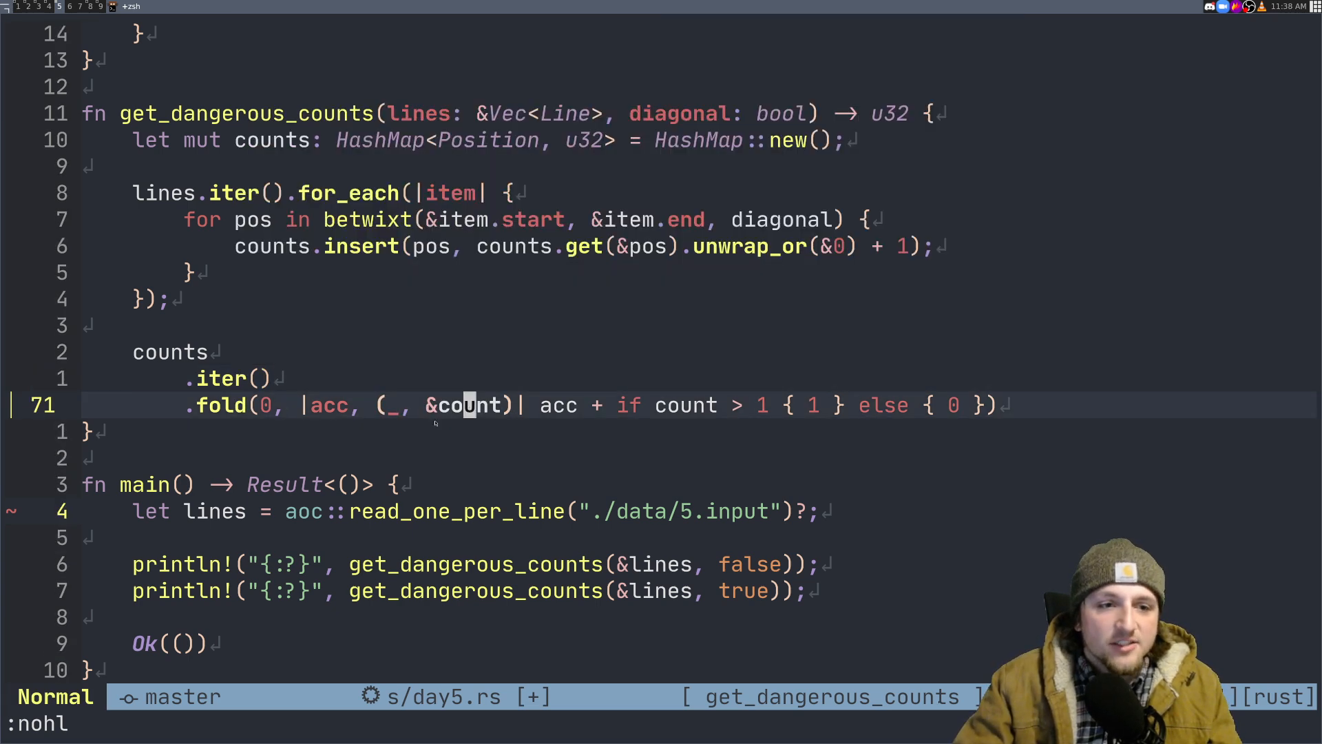
key("v")
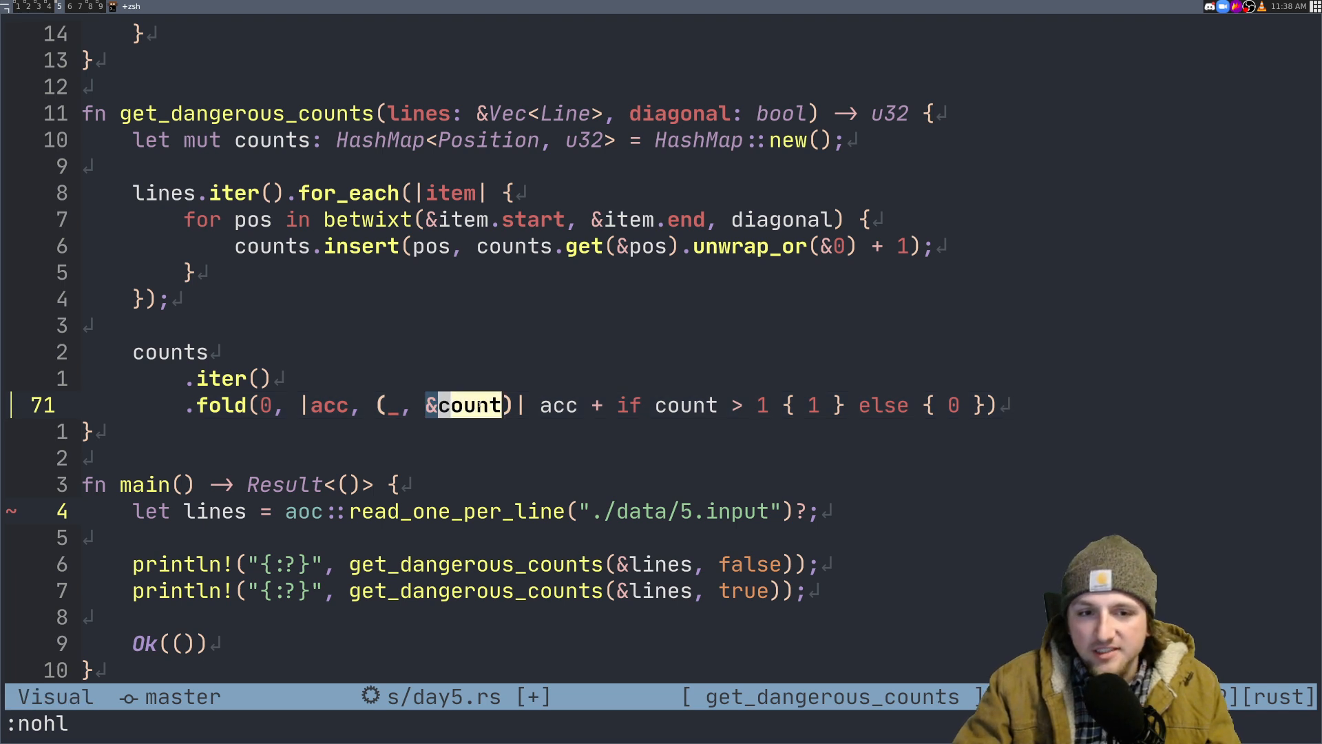
key("Escape")
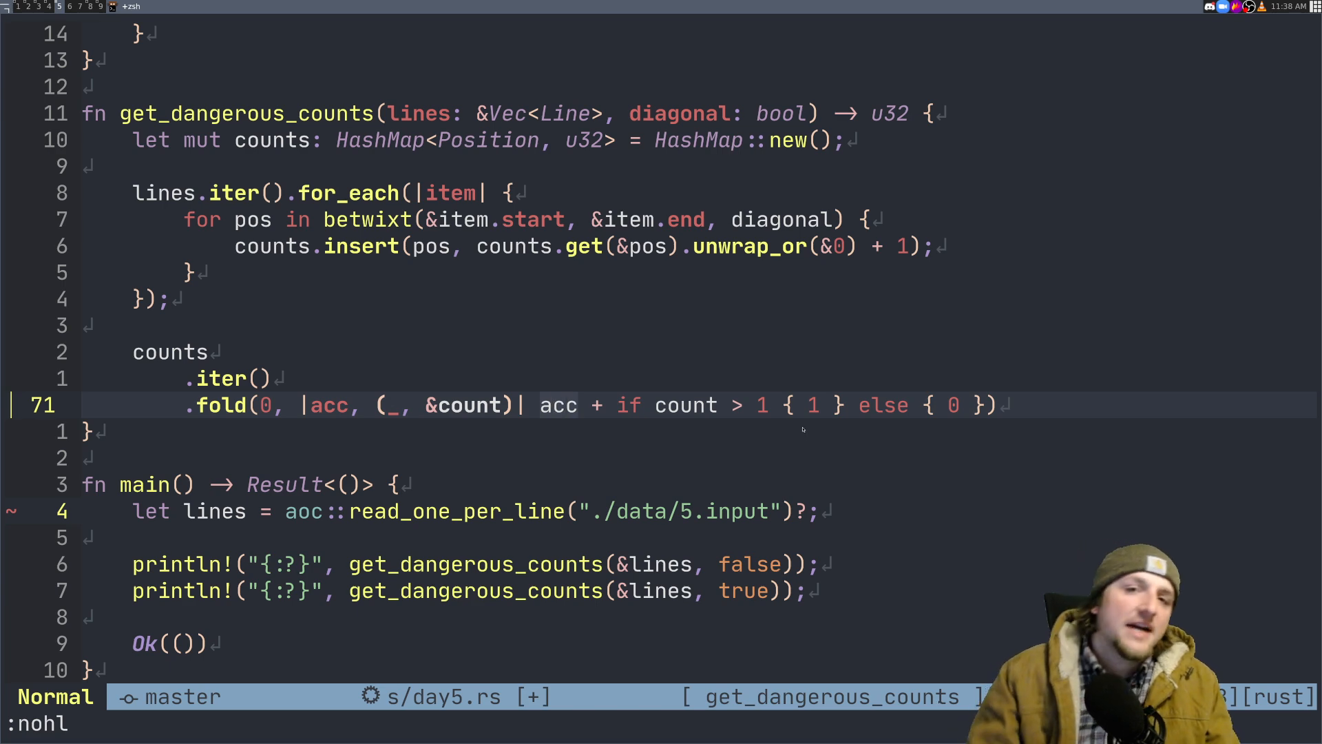
Move down through main toward the betwixt helper's usage.
scroll("down", 3)
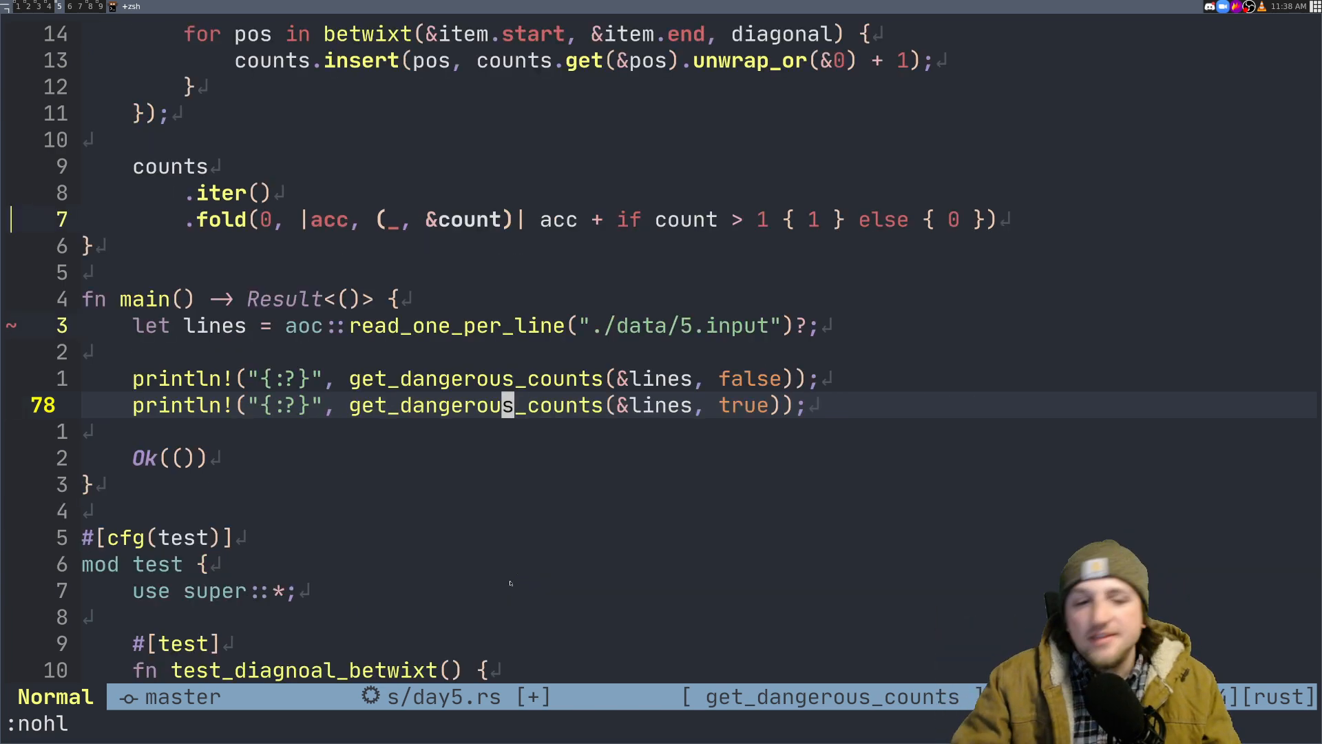
key("k")
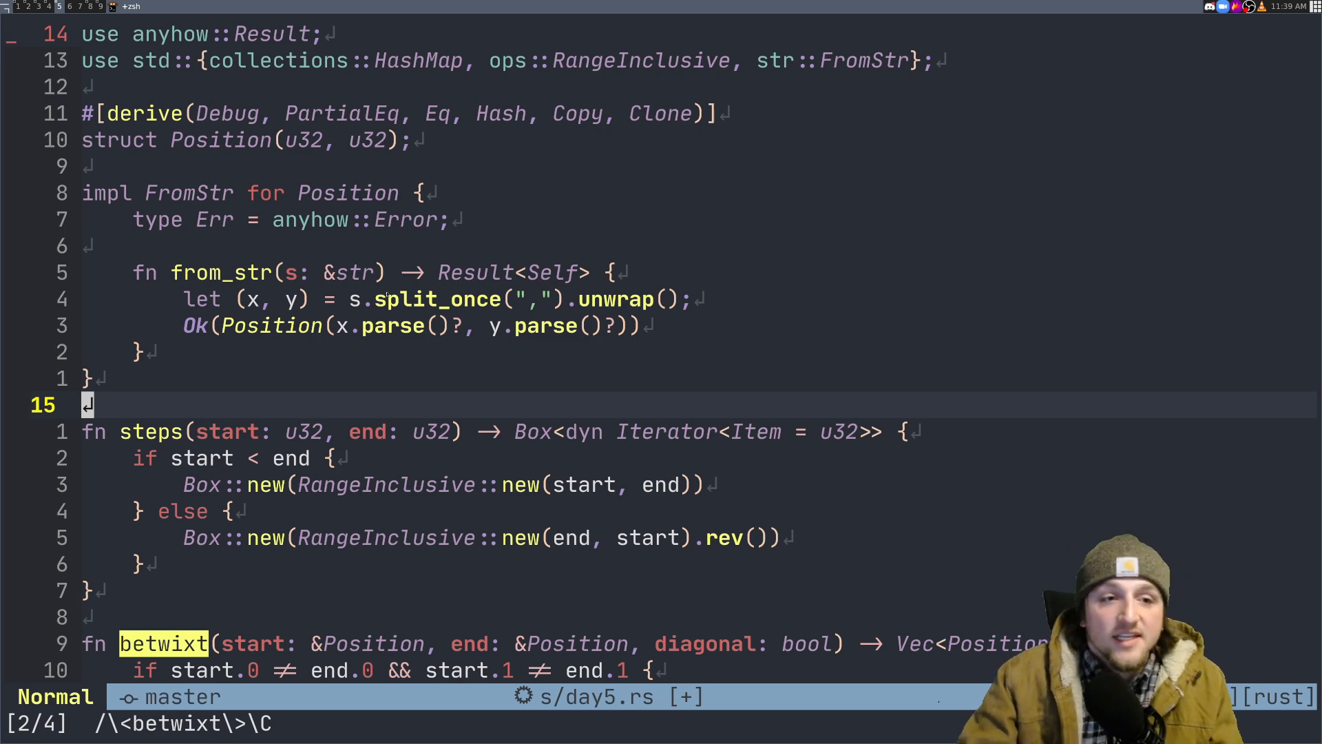
Search /parse through the Line parsing code, then scroll down to get_dangerous_counts.
type("/parse")
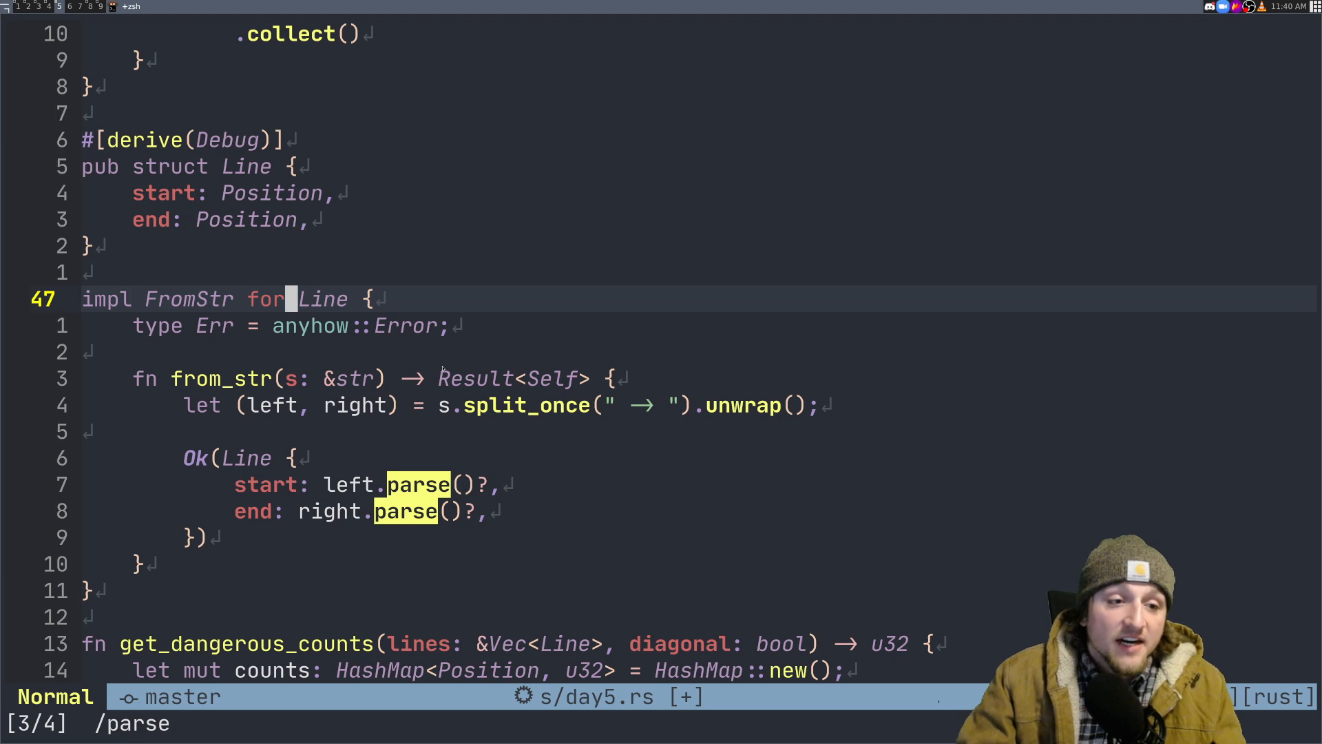
scroll("down", 3)
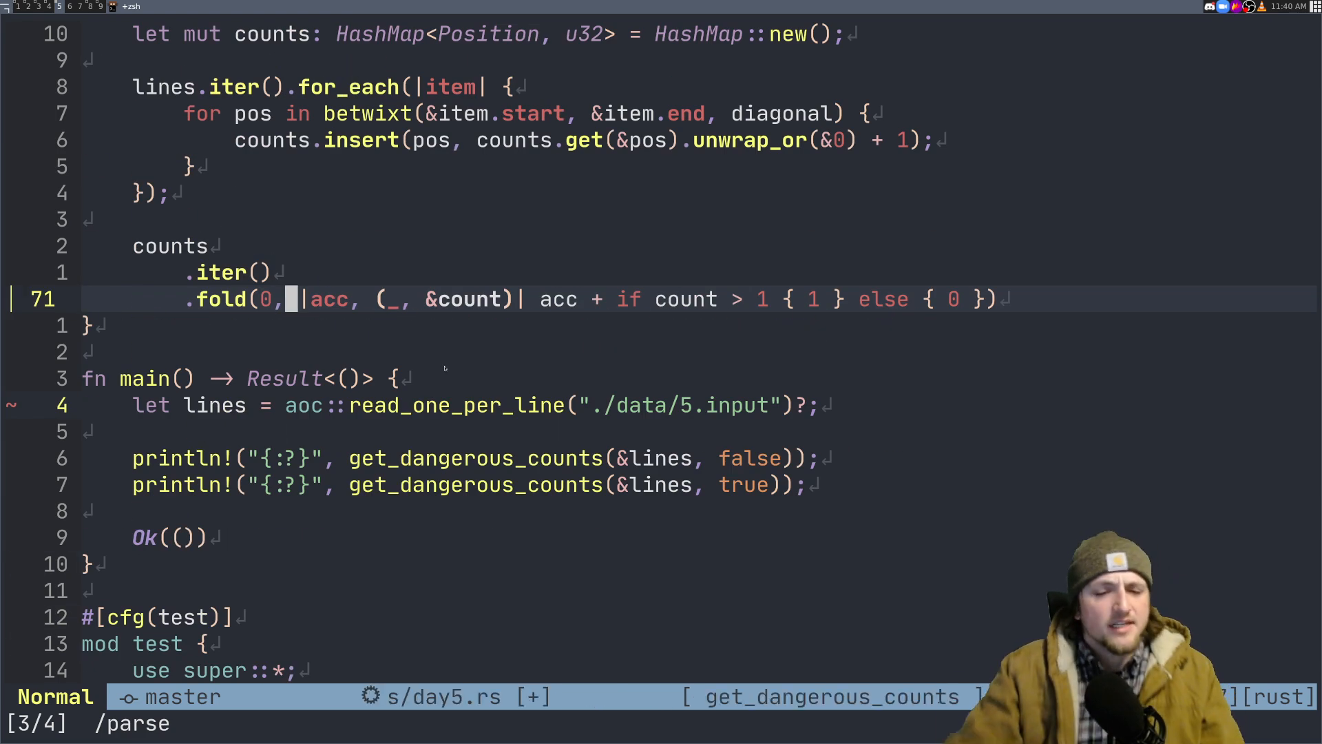